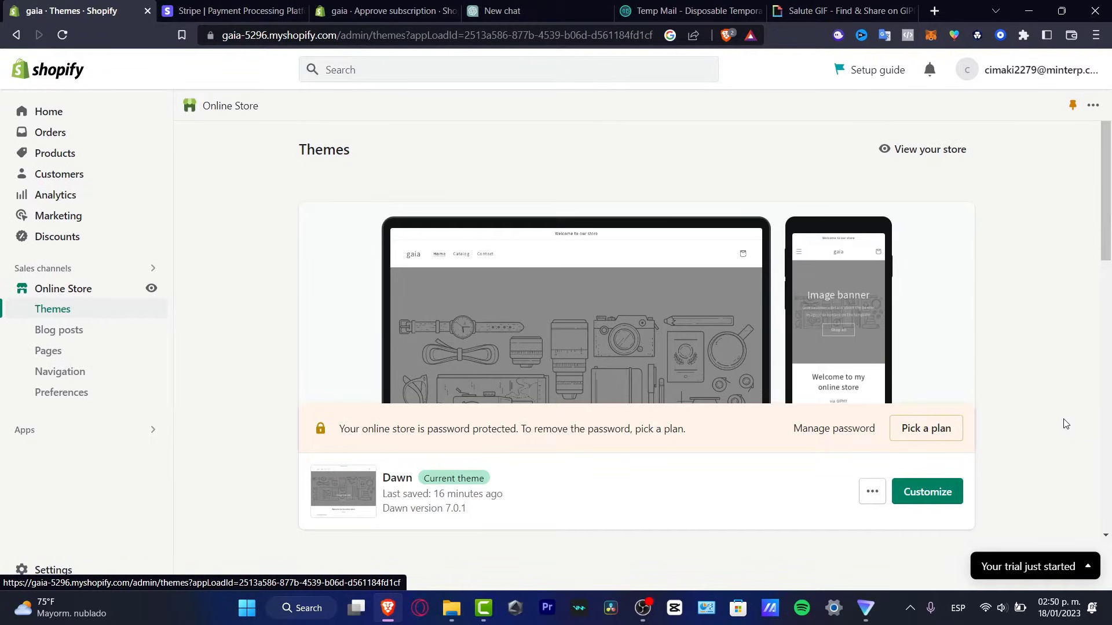
pyautogui.moveTo(955, 374)
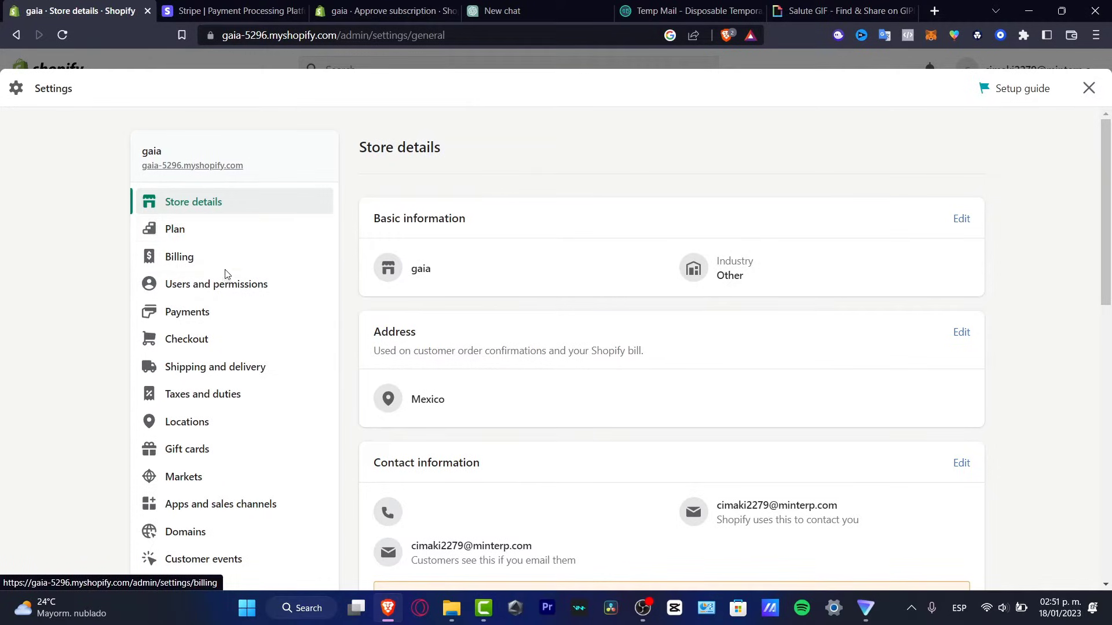
# Open the Payments settings and choose 'Add payment method'
pyautogui.click(186, 312)
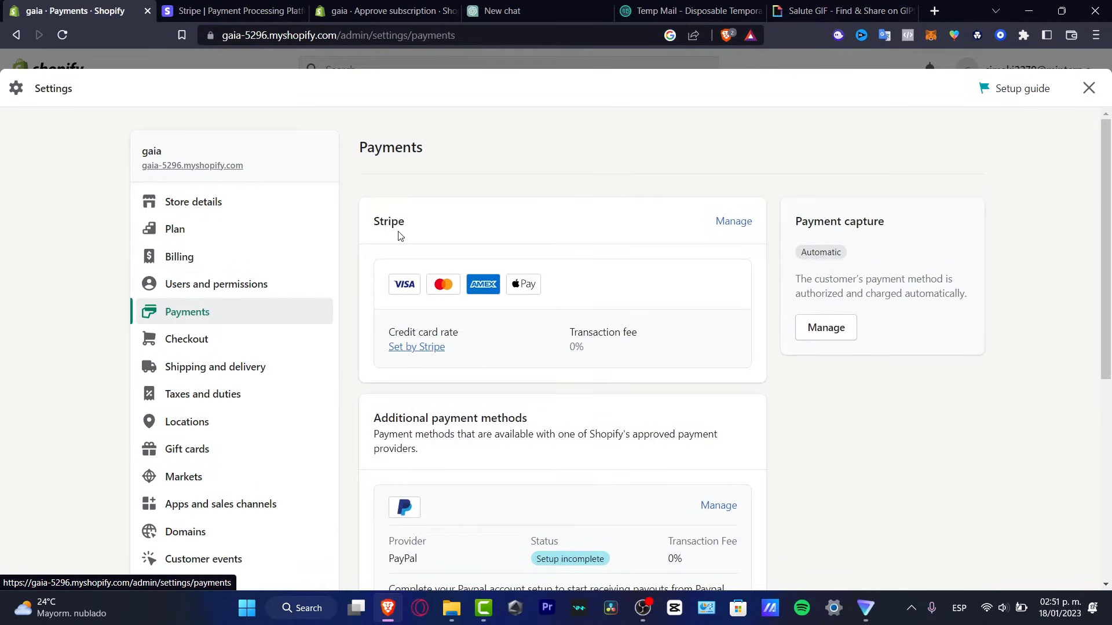
pyautogui.scroll(-3)
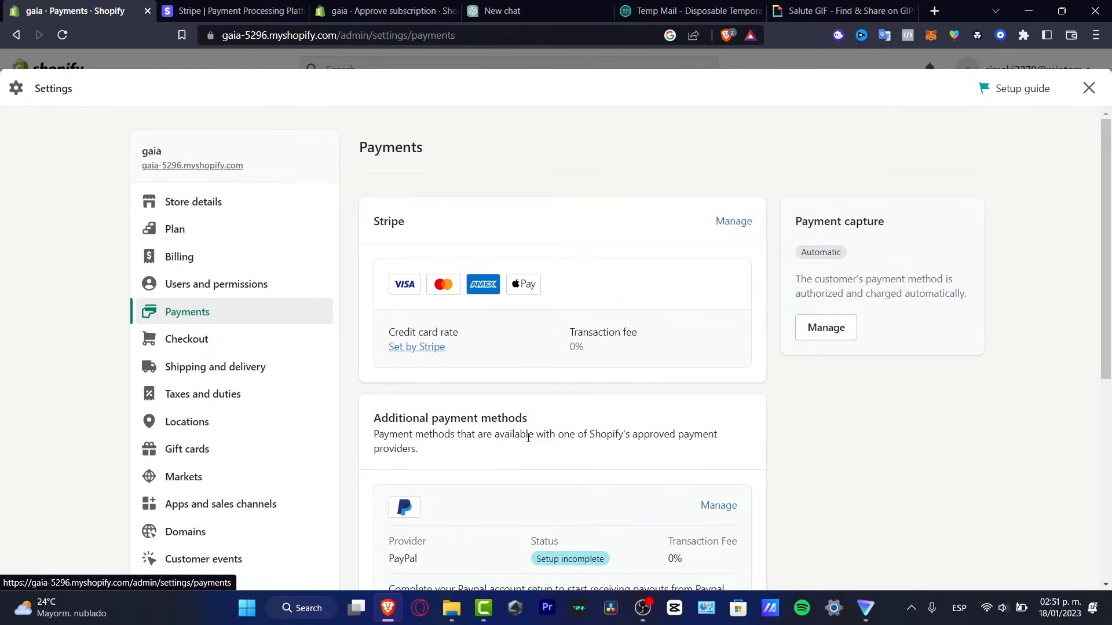
pyautogui.scroll(-3)
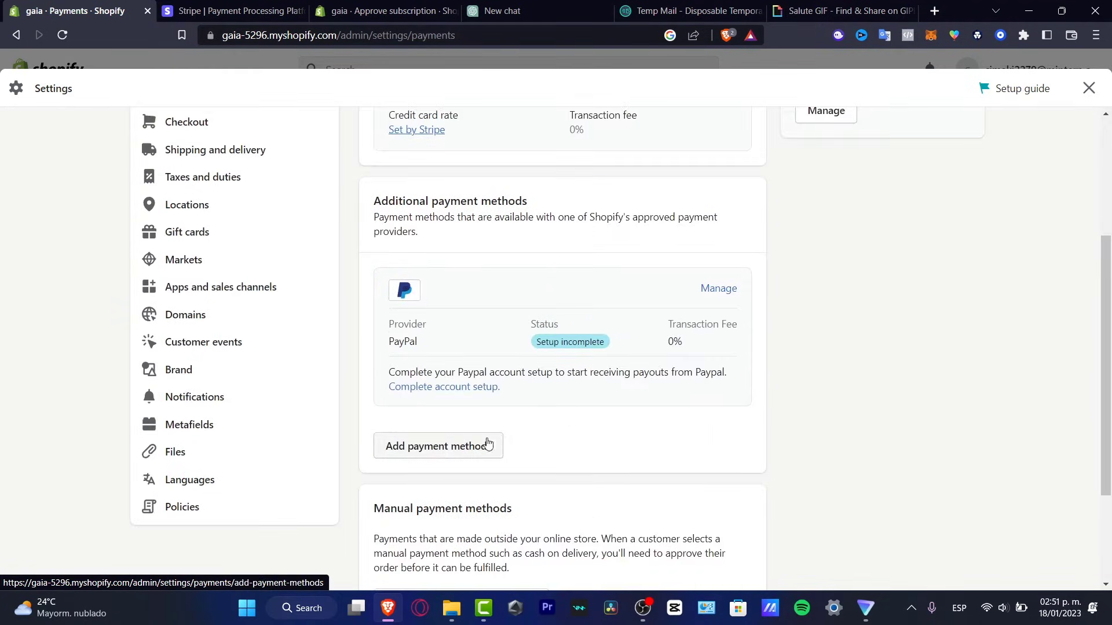
pyautogui.click(438, 446)
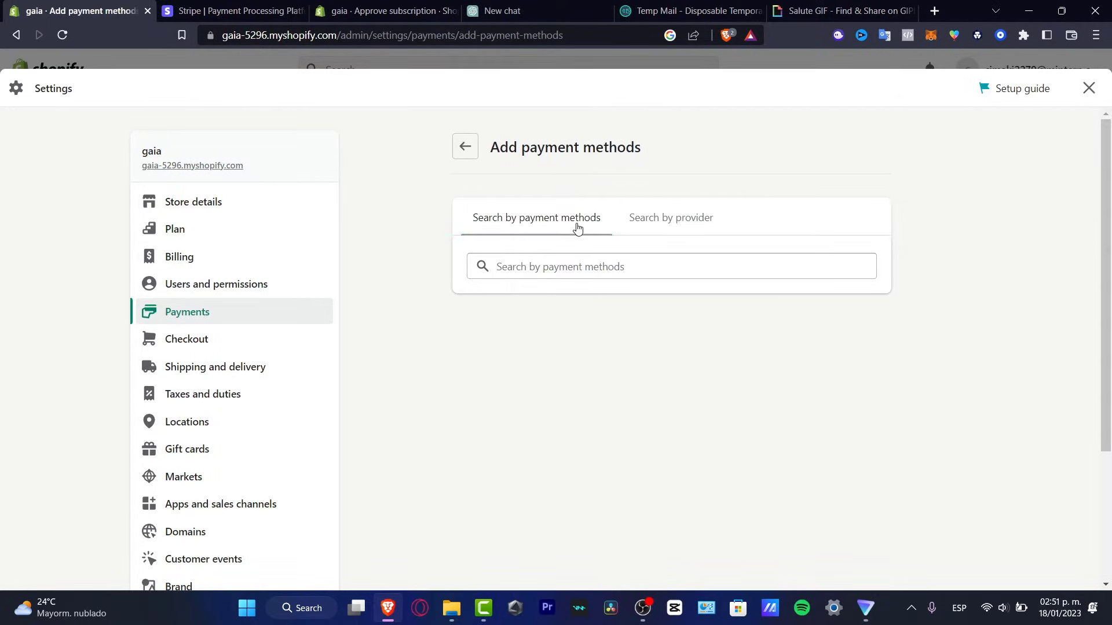
# Filter payment providers by the Visa and Mastercard payment methods
pyautogui.click(670, 218)
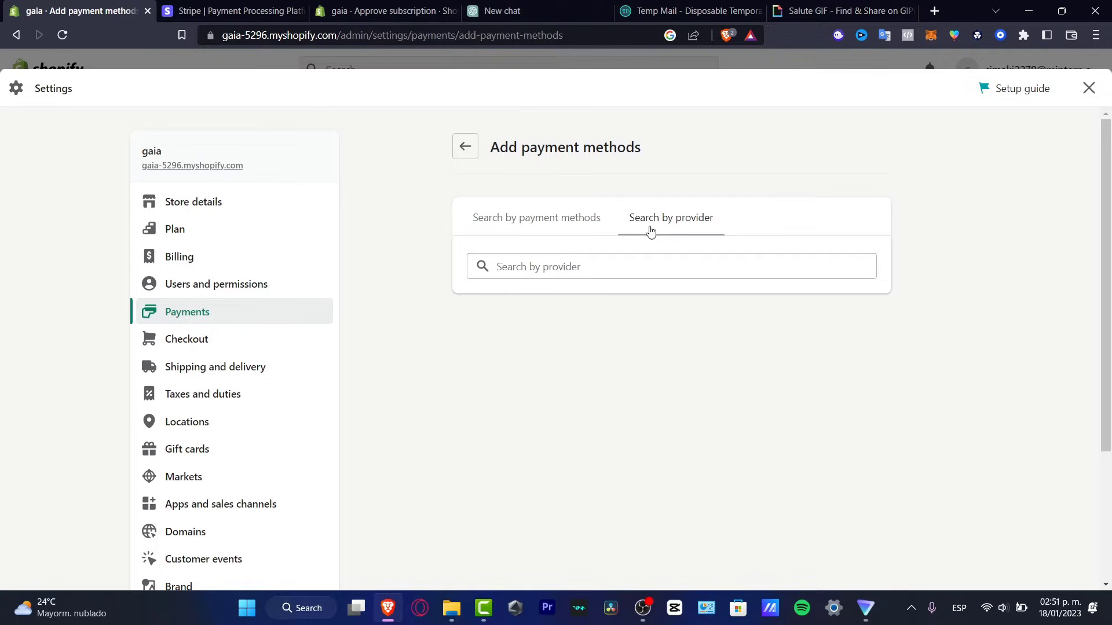
pyautogui.click(537, 218)
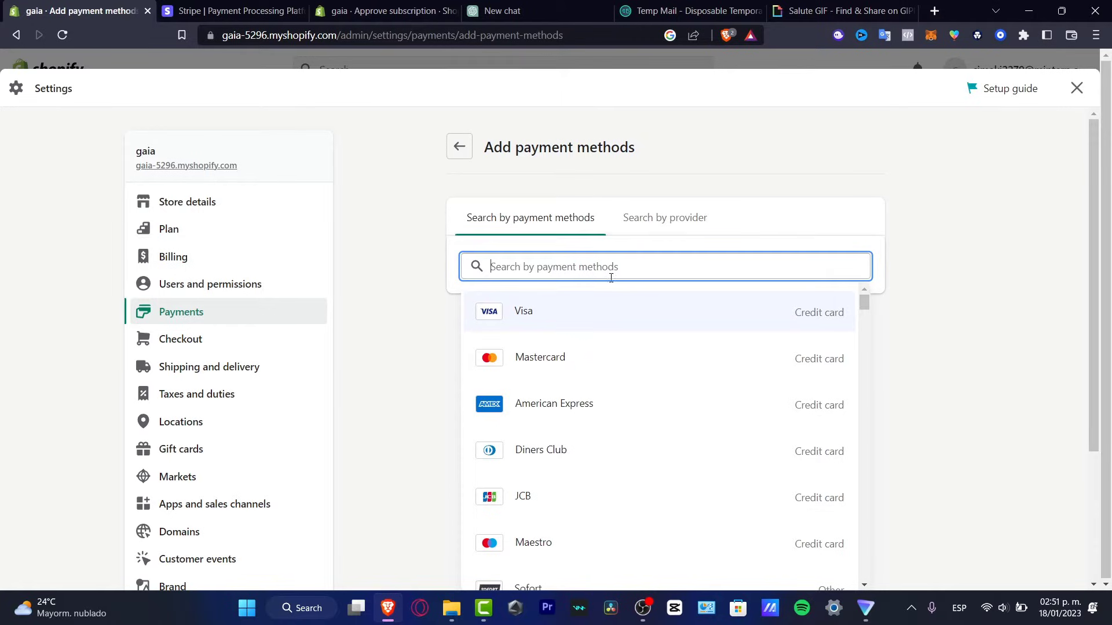
pyautogui.moveTo(584, 363)
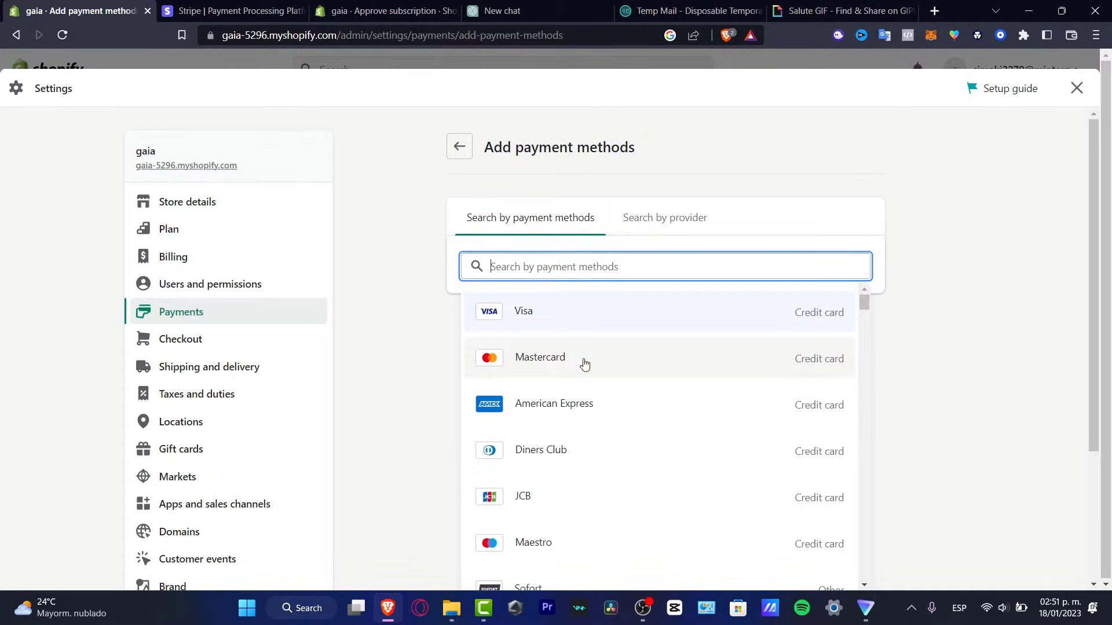
pyautogui.click(523, 312)
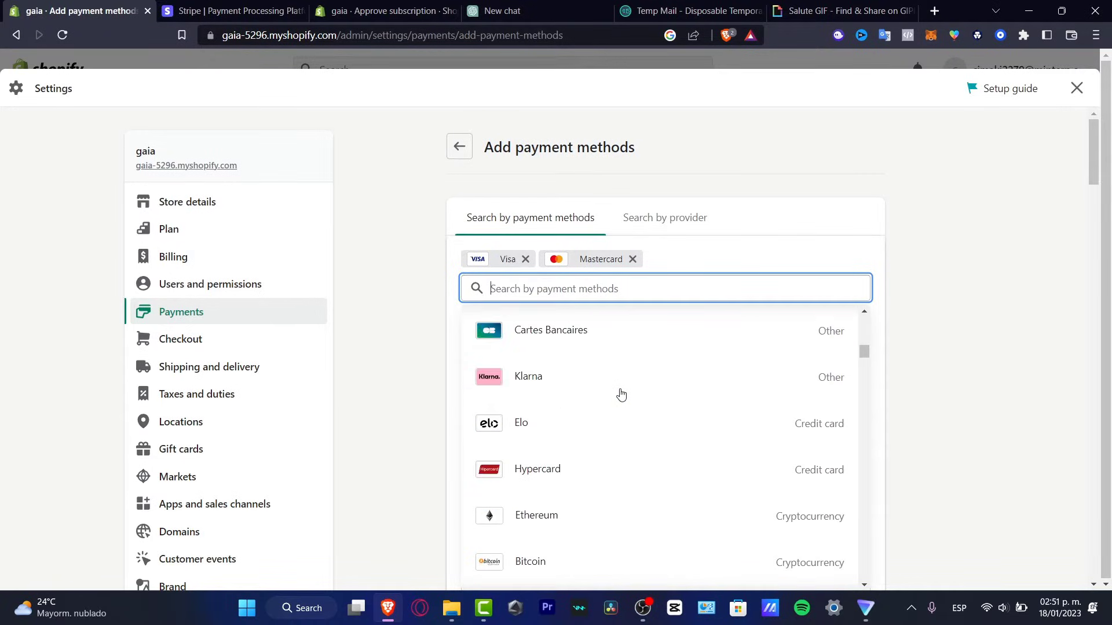
pyautogui.scroll(-3)
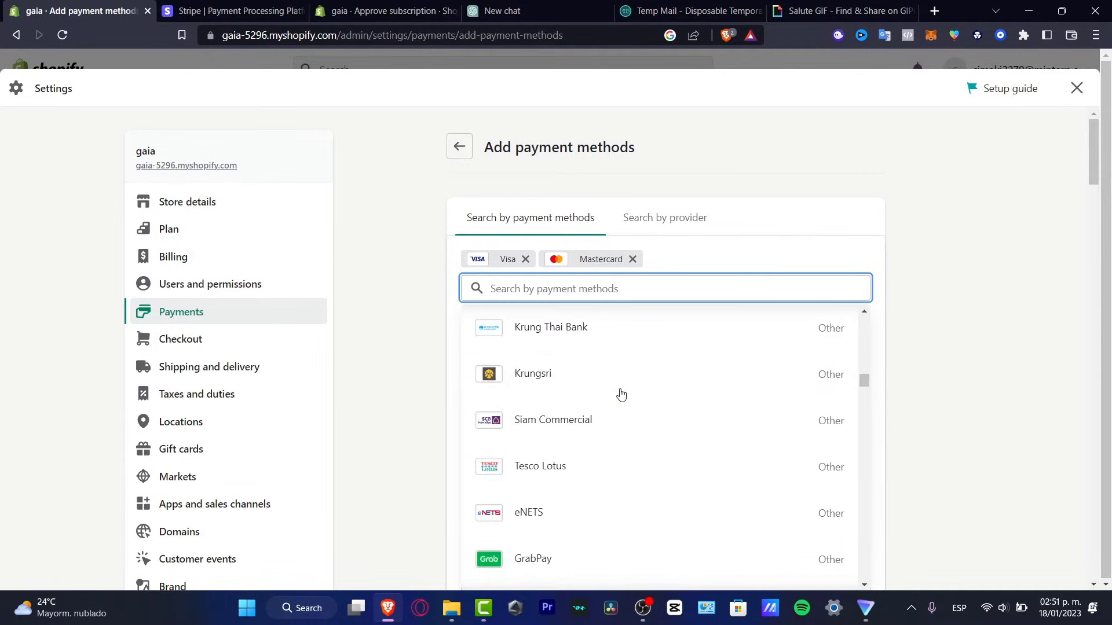
# Search 'appl' and browse the 30 matching providers, such as Skrill and PUT IT ON LAY-BUY
pyautogui.write('a')
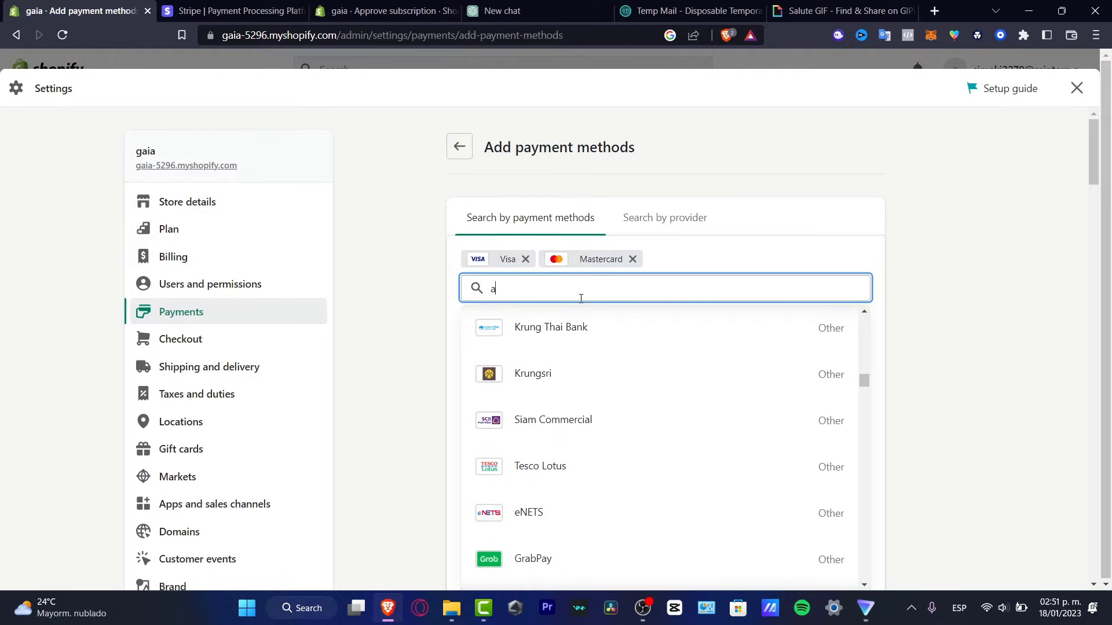
pyautogui.write('ppl')
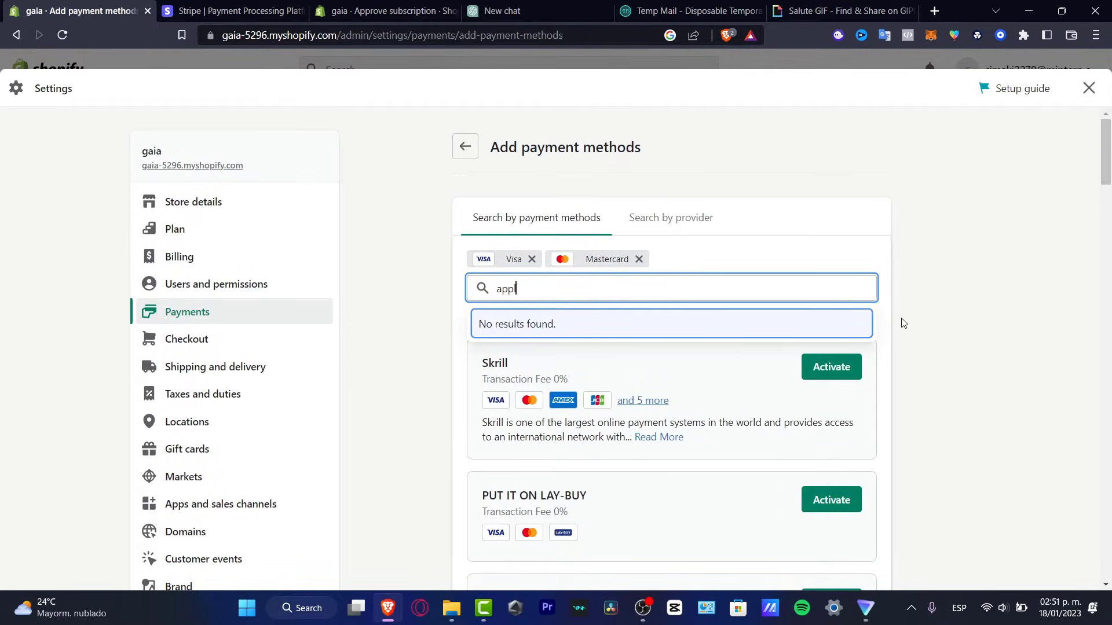
pyautogui.scroll(-3)
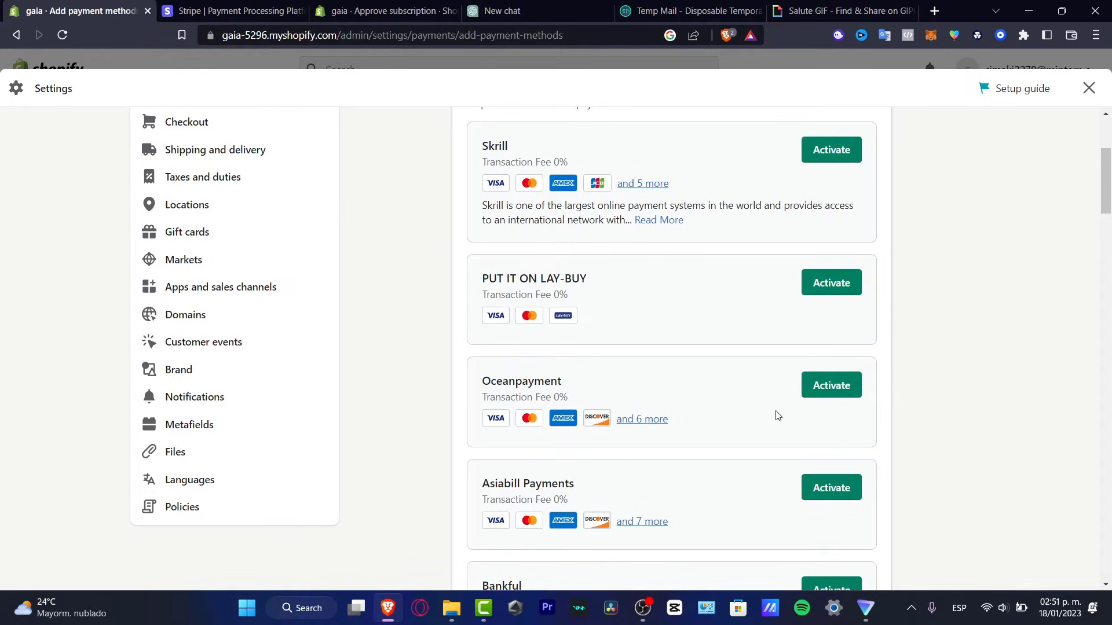
pyautogui.scroll(-3)
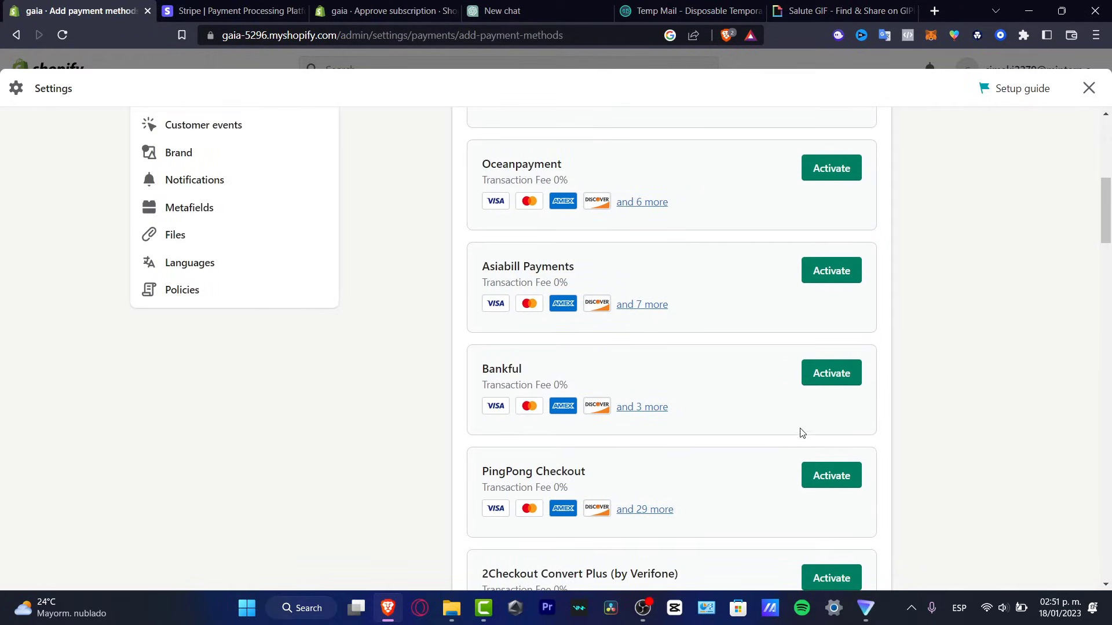
pyautogui.moveTo(749, 478)
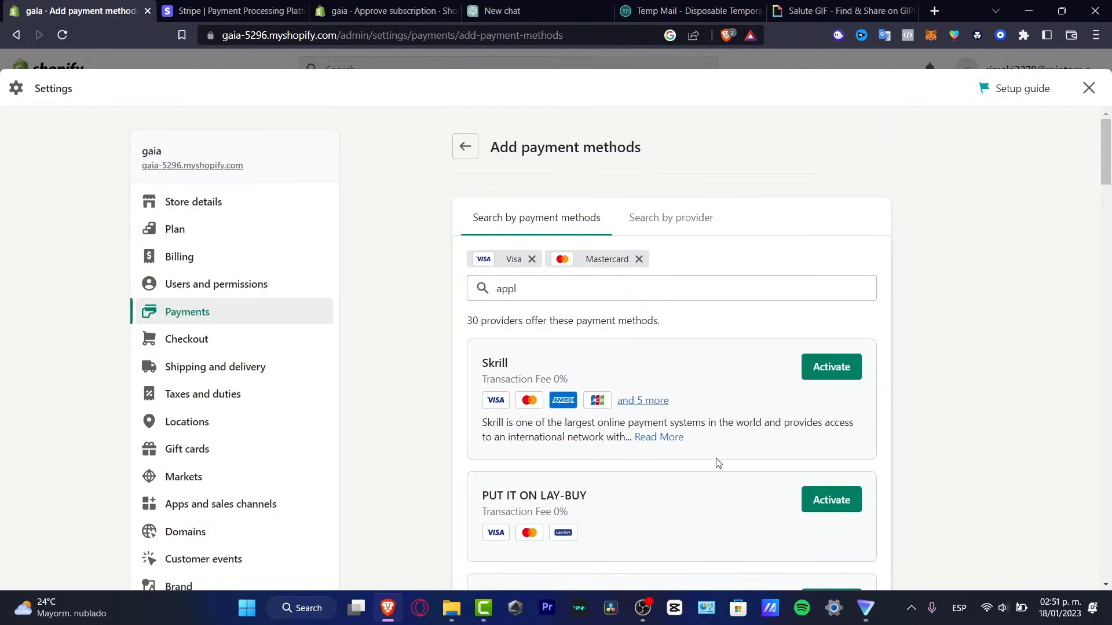
pyautogui.doubleClick(494, 364)
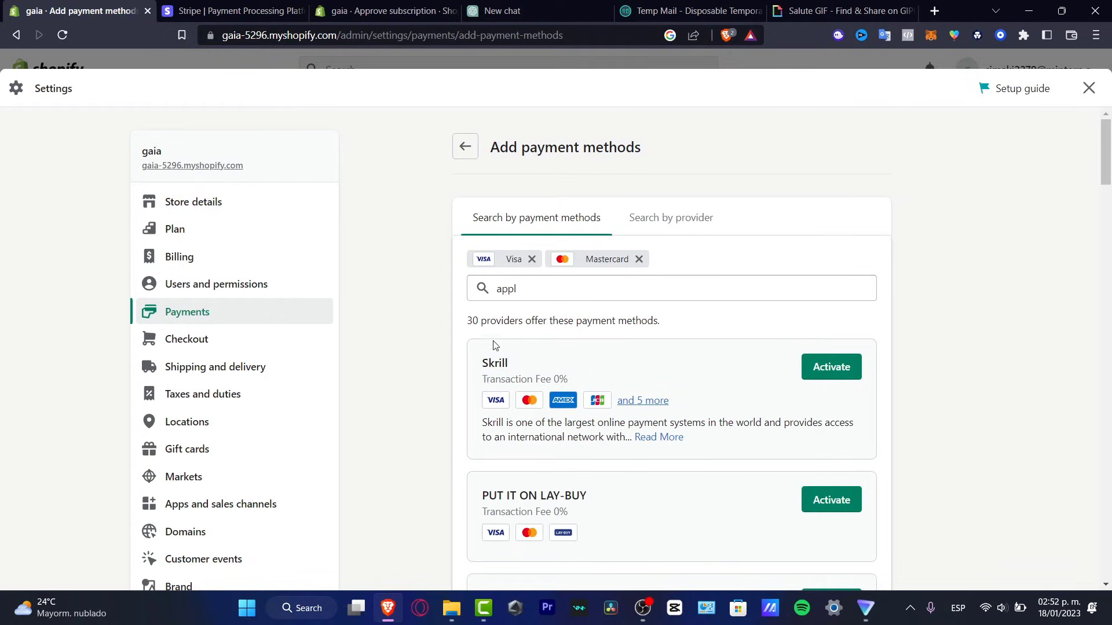
pyautogui.moveTo(551, 375)
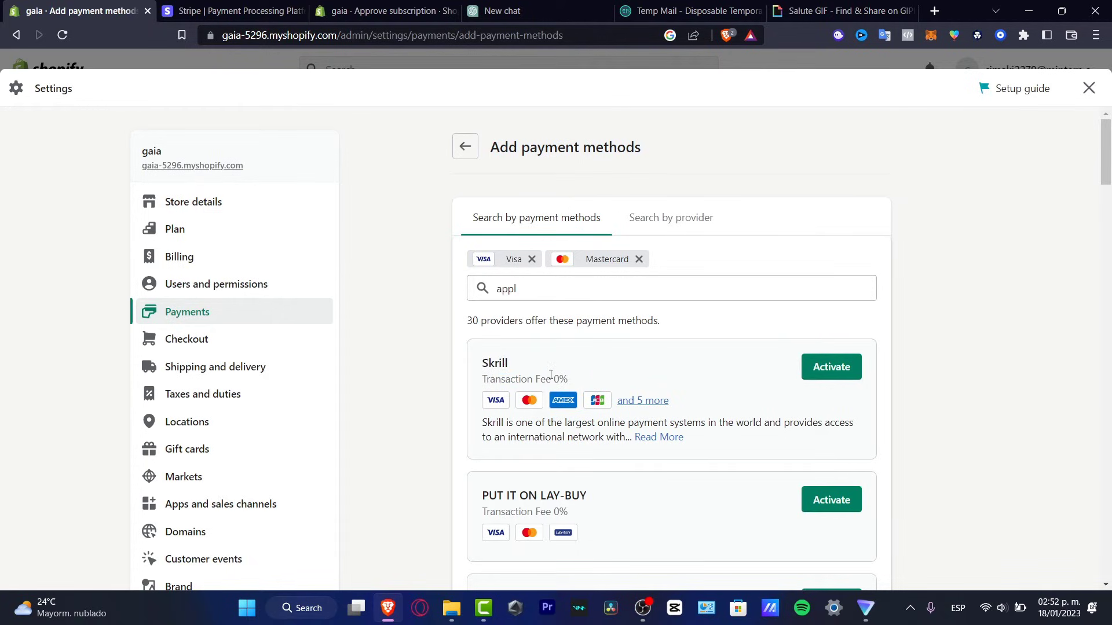
pyautogui.click(831, 367)
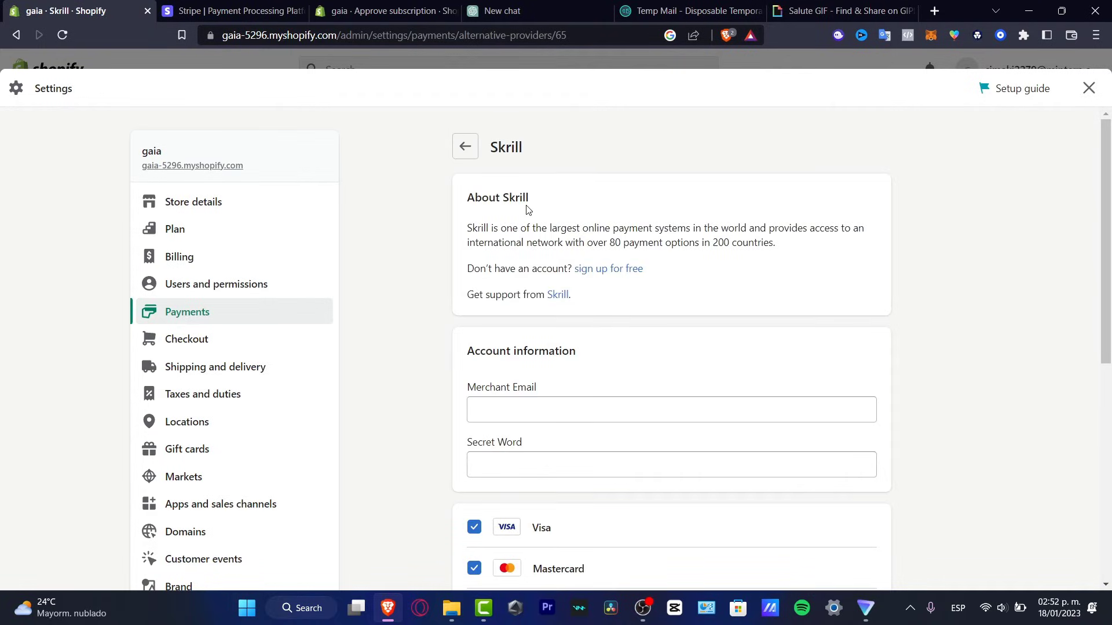
pyautogui.doubleClick(510, 197)
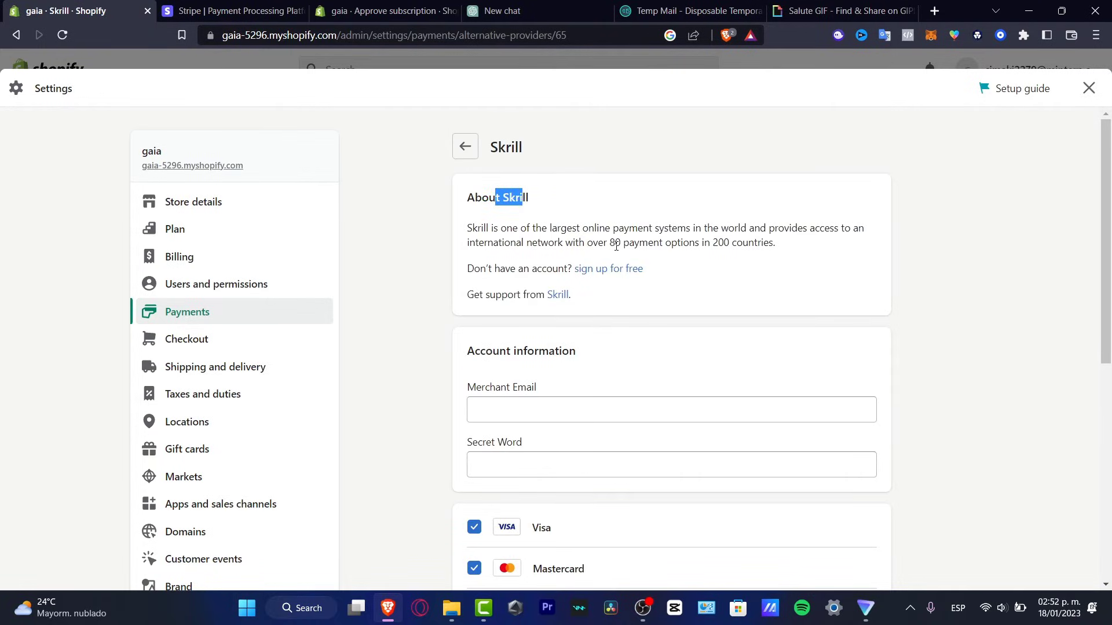
pyautogui.scroll(-3)
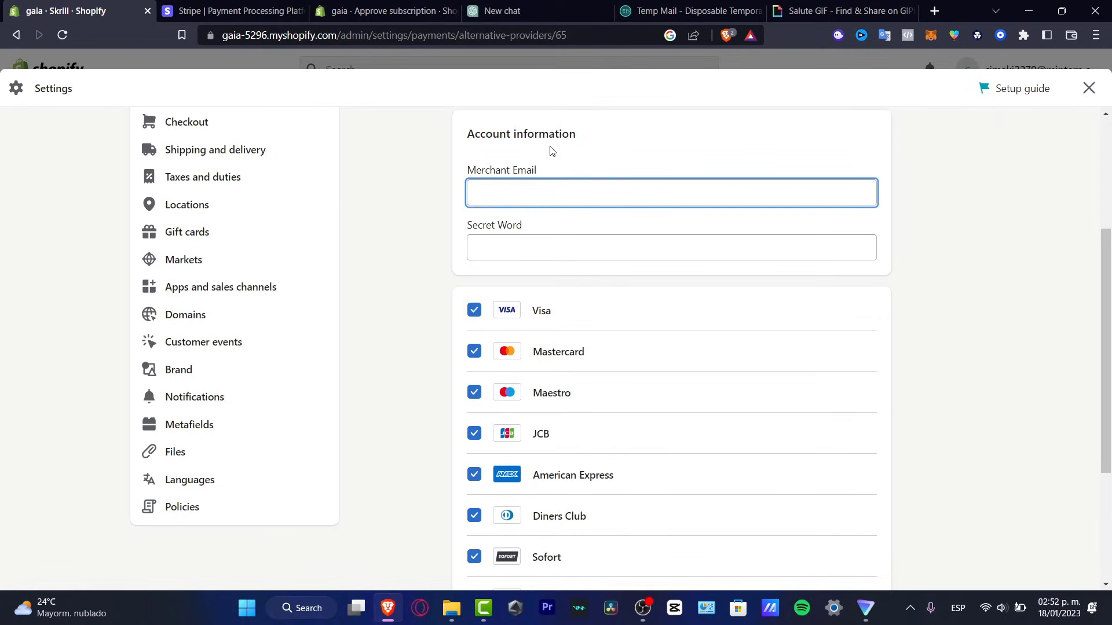
pyautogui.moveTo(558, 233)
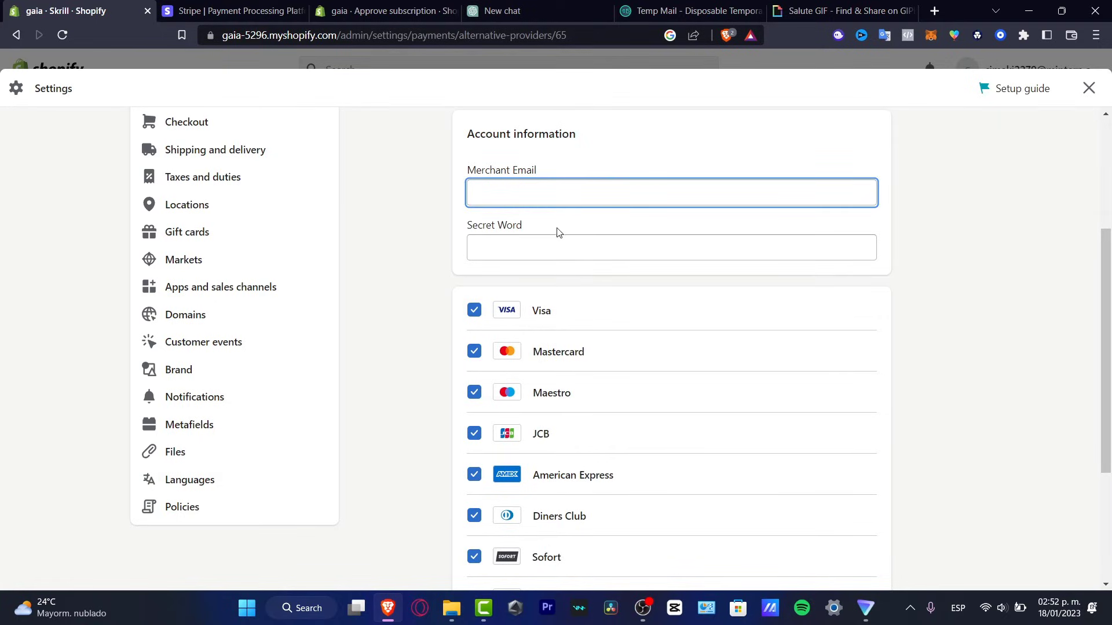
pyautogui.scroll(-3)
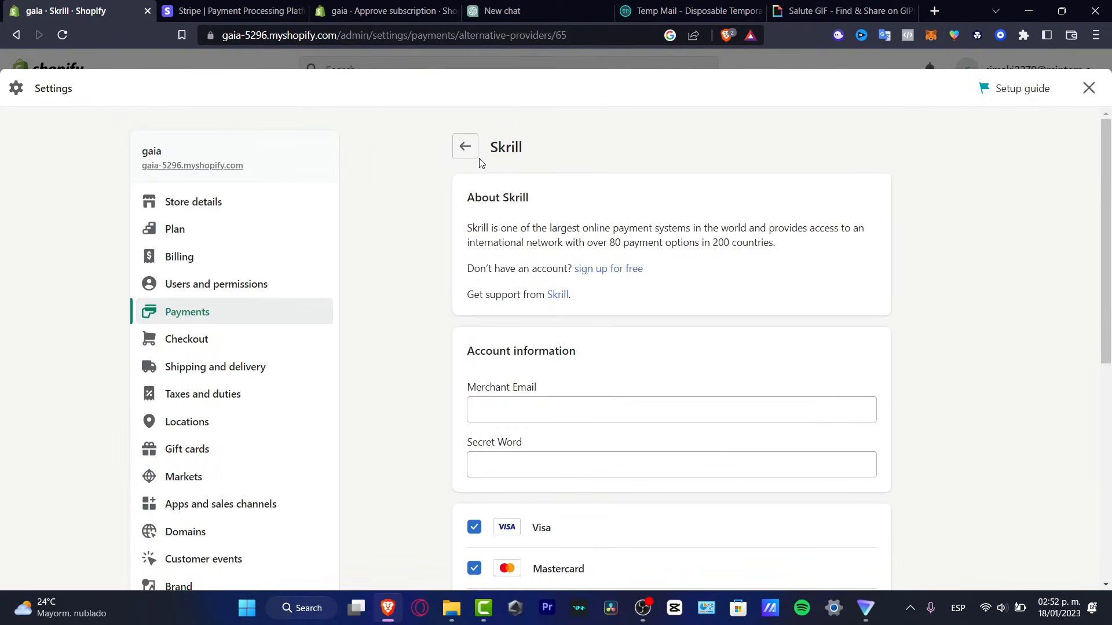
# Return to Payments, enable test mode in Stripe's Manage settings, and save
pyautogui.click(465, 146)
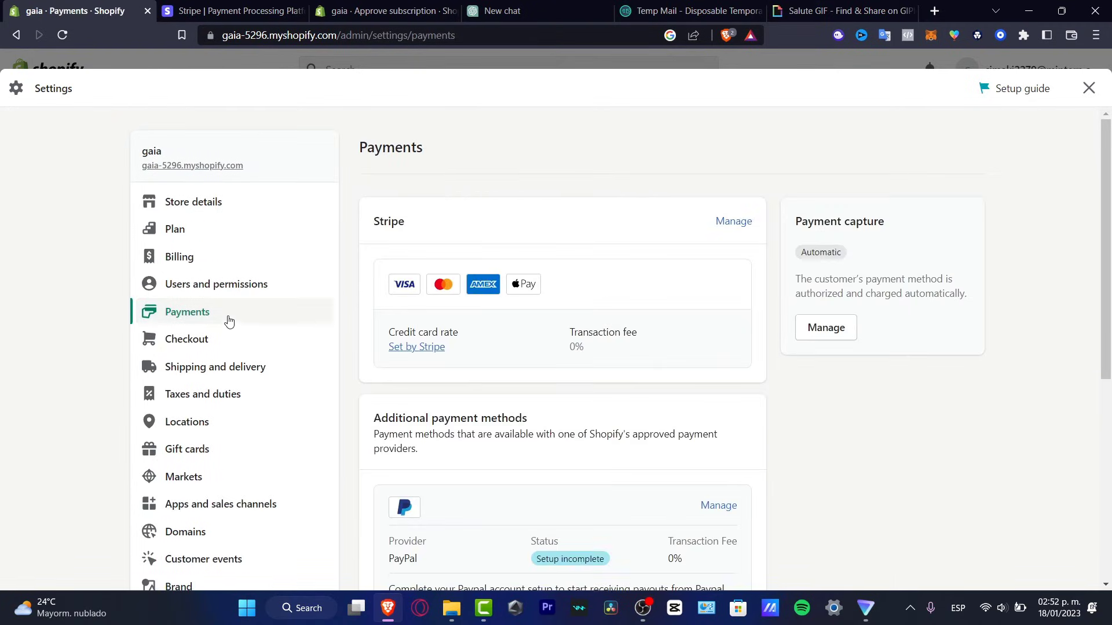
pyautogui.moveTo(501, 259)
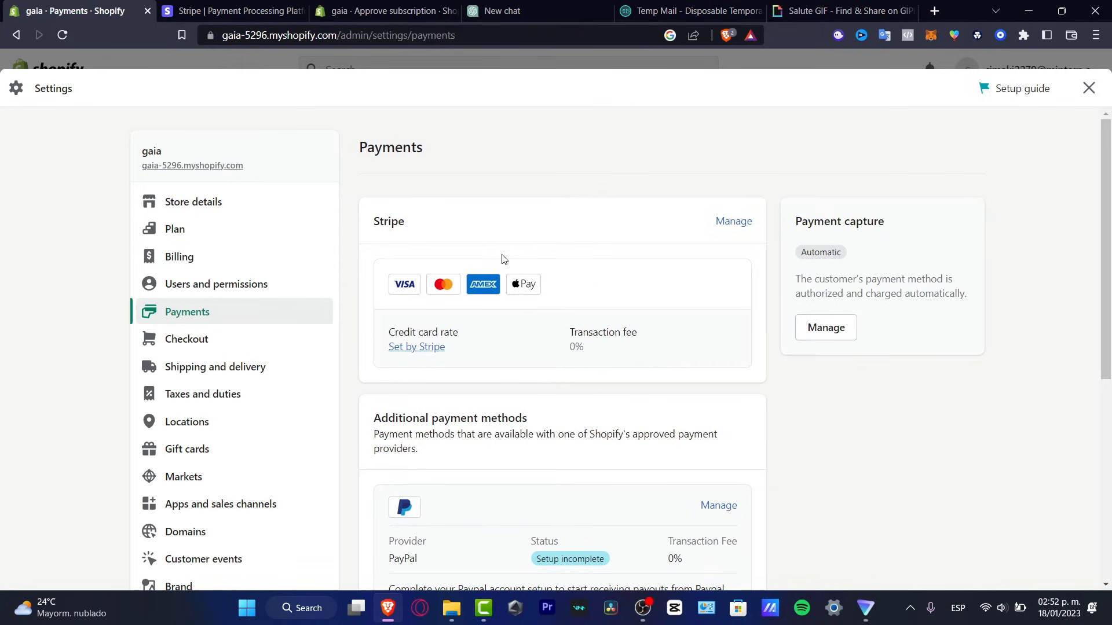
pyautogui.click(733, 222)
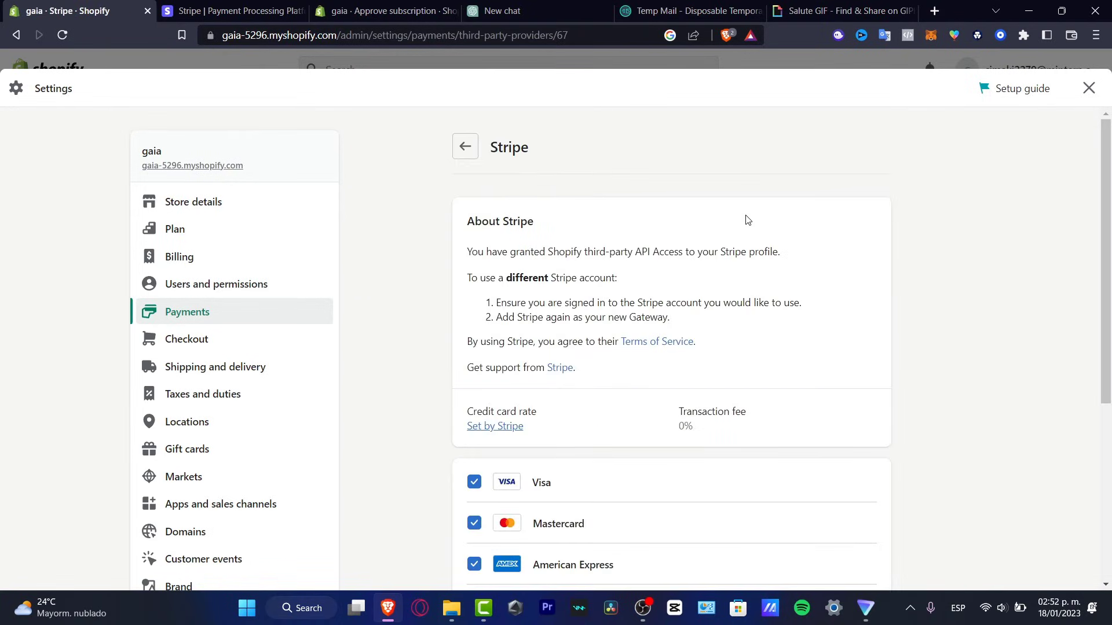
pyautogui.scroll(-3)
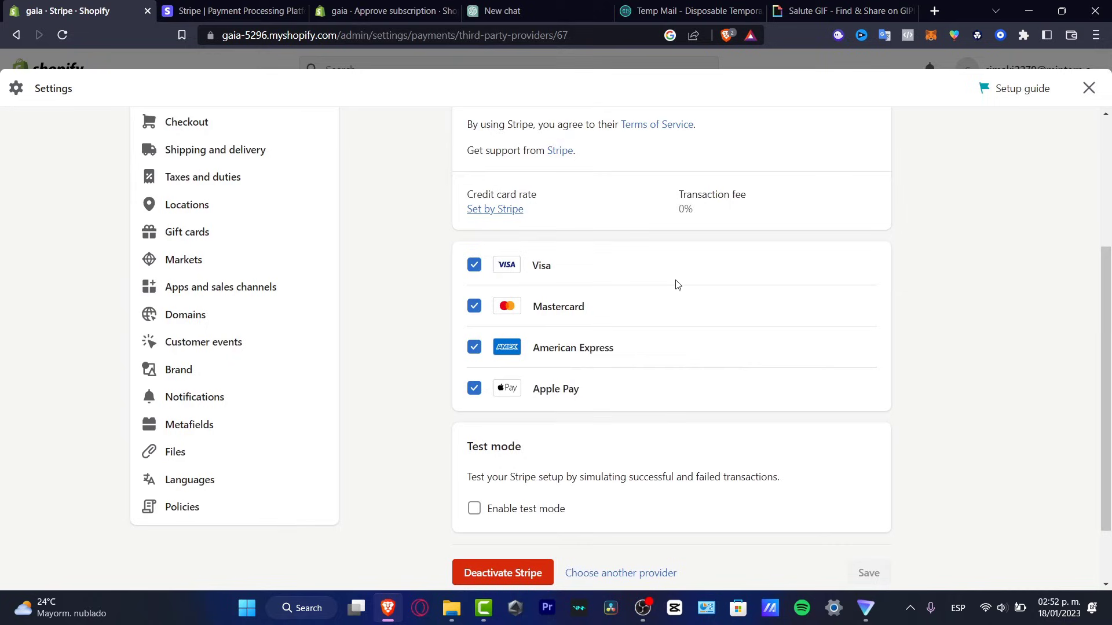
pyautogui.moveTo(587, 279)
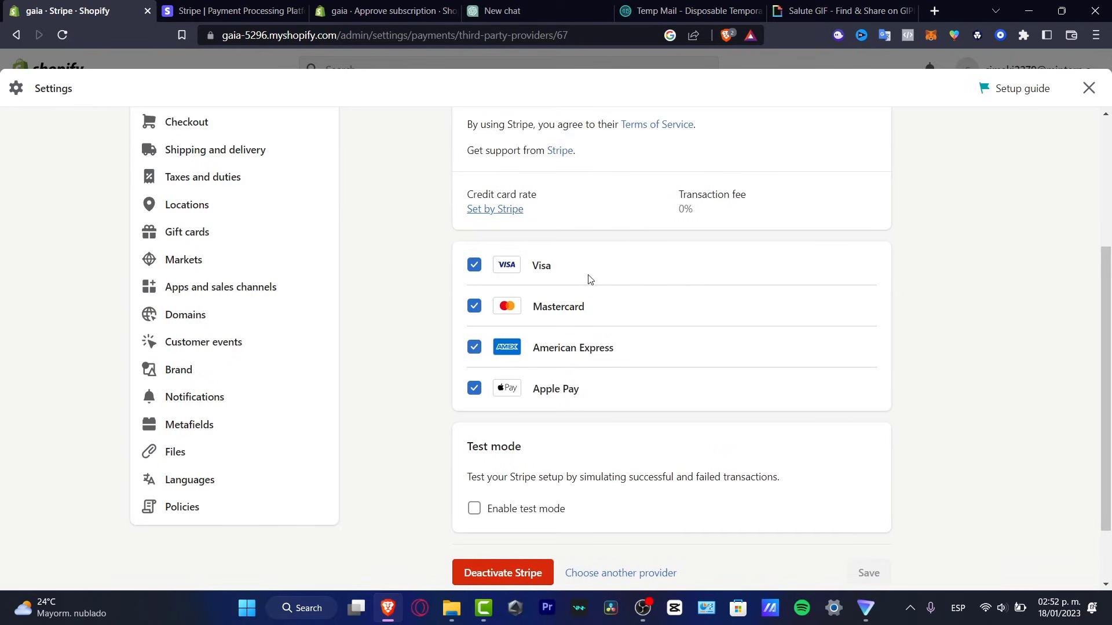
pyautogui.click(474, 509)
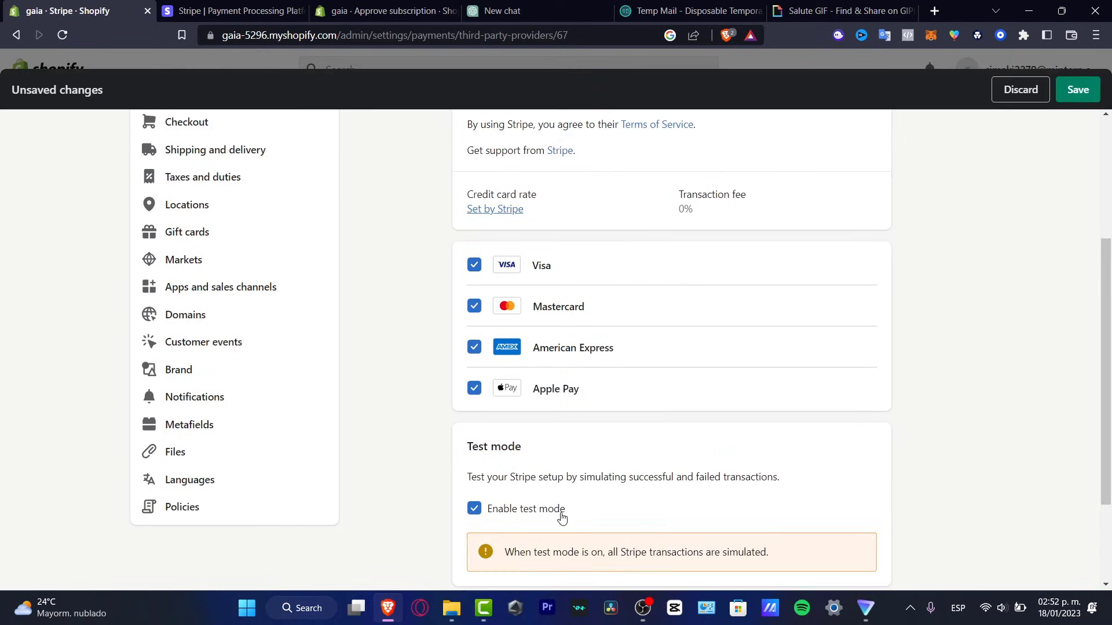
pyautogui.scroll(-3)
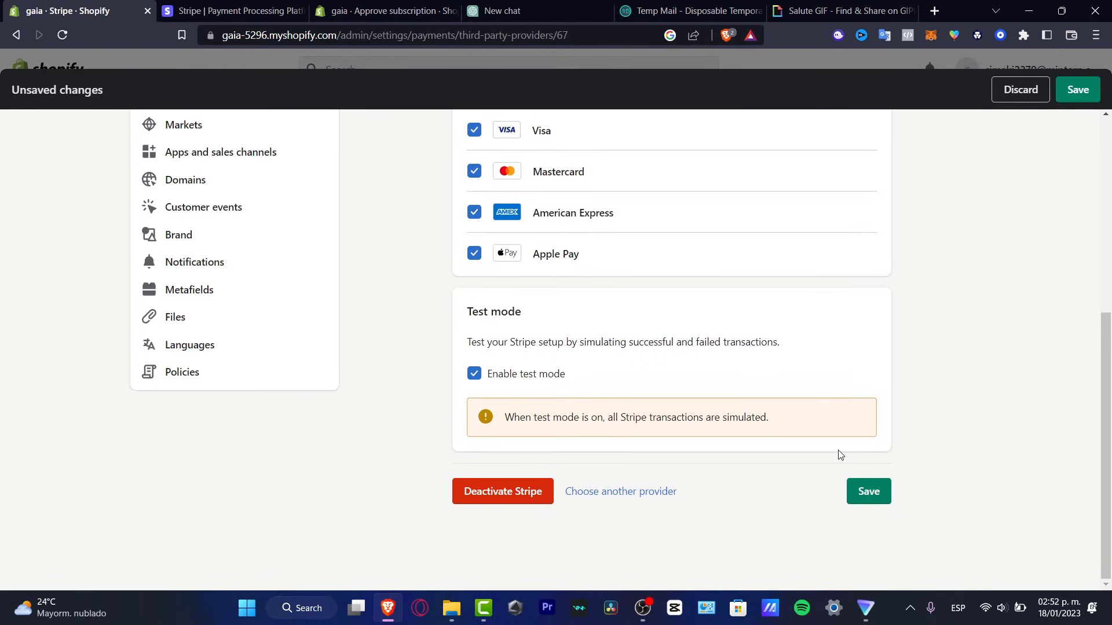
pyautogui.click(868, 490)
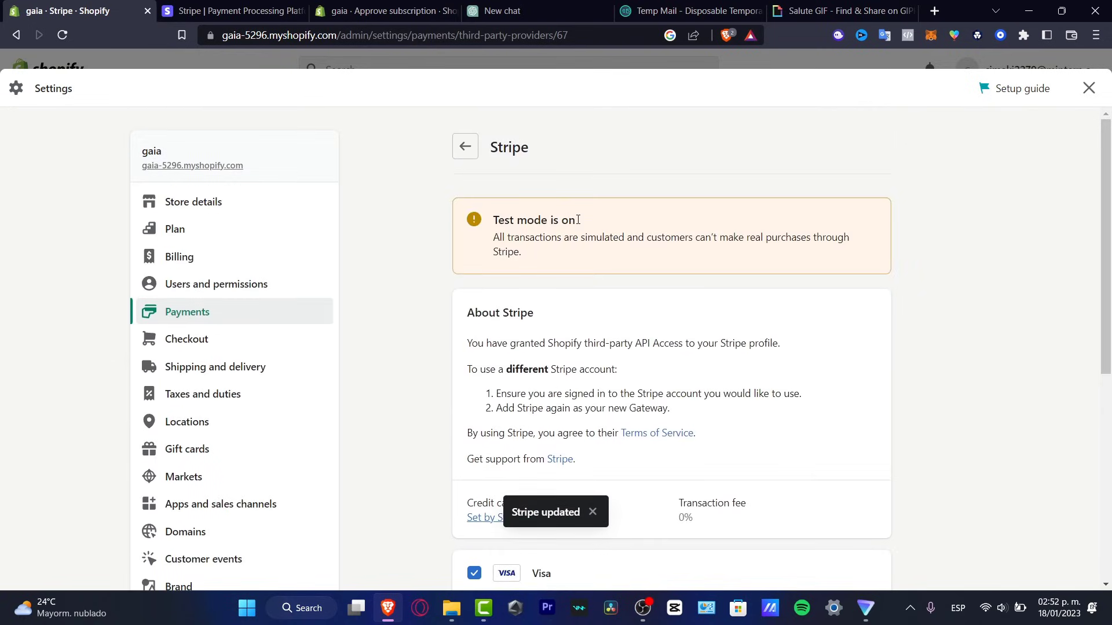
pyautogui.moveTo(367, 73)
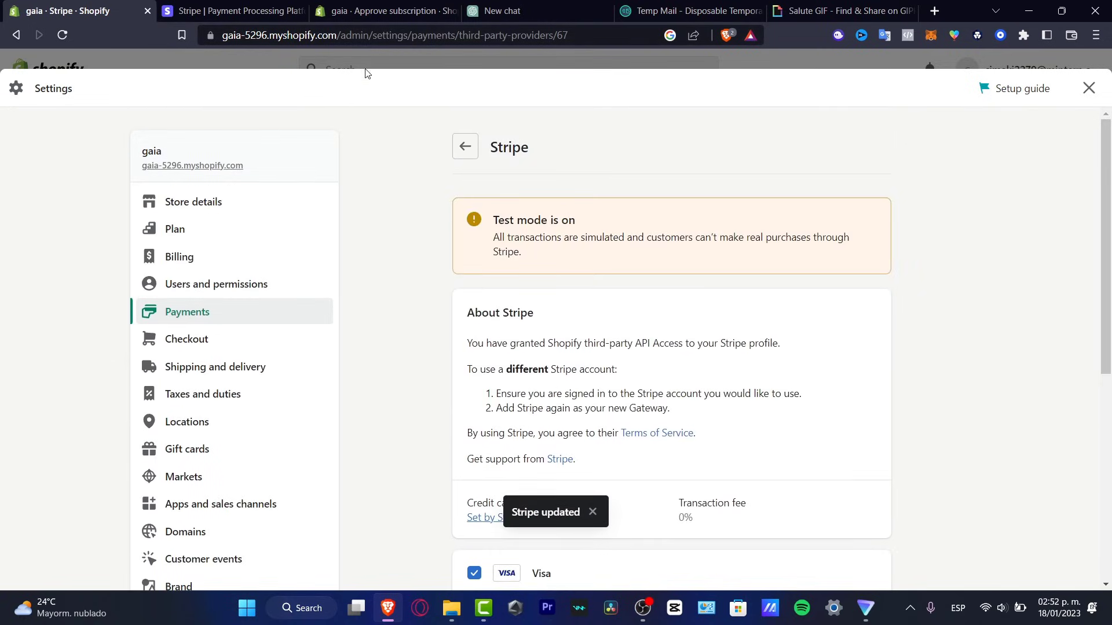
# Customize the live Dawn theme from Online Store > Themes and select the home page Rich text section
pyautogui.click(52, 309)
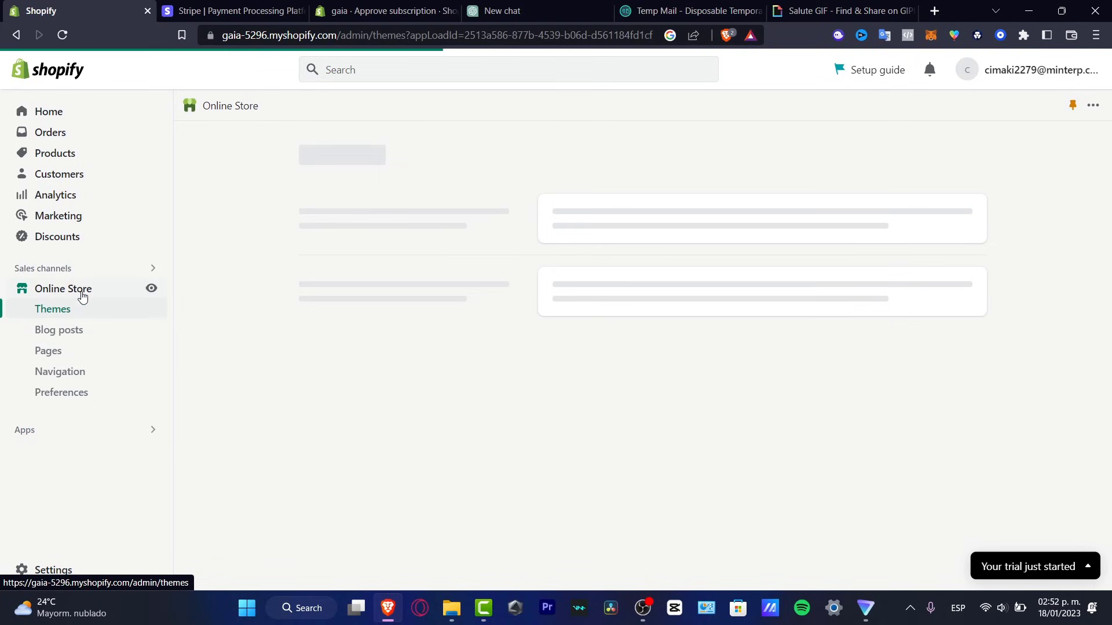
pyautogui.click(53, 309)
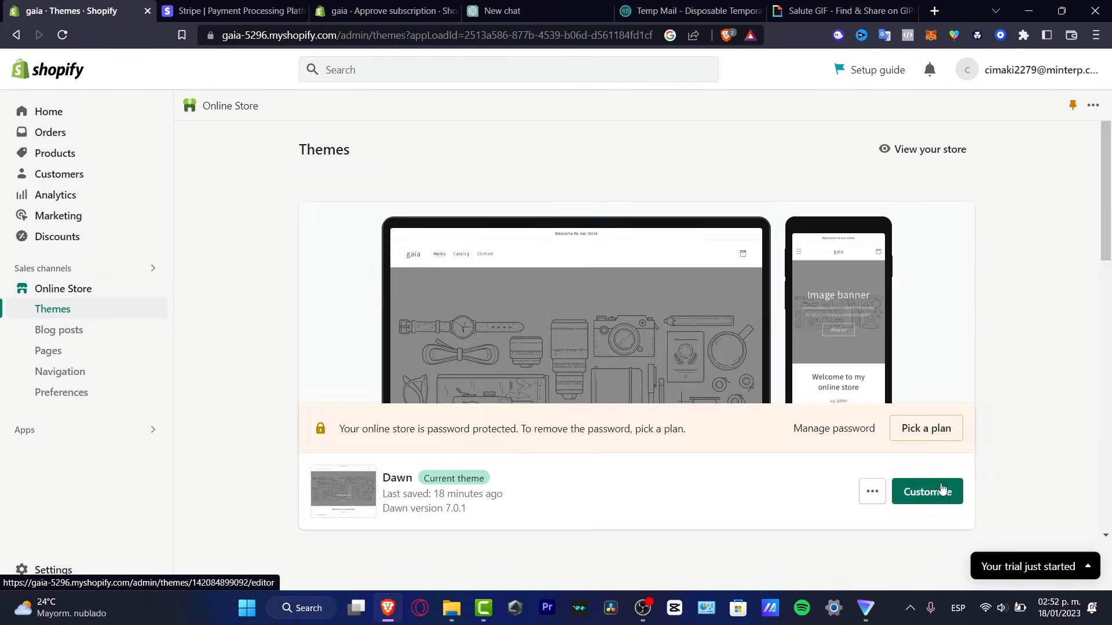
pyautogui.click(926, 490)
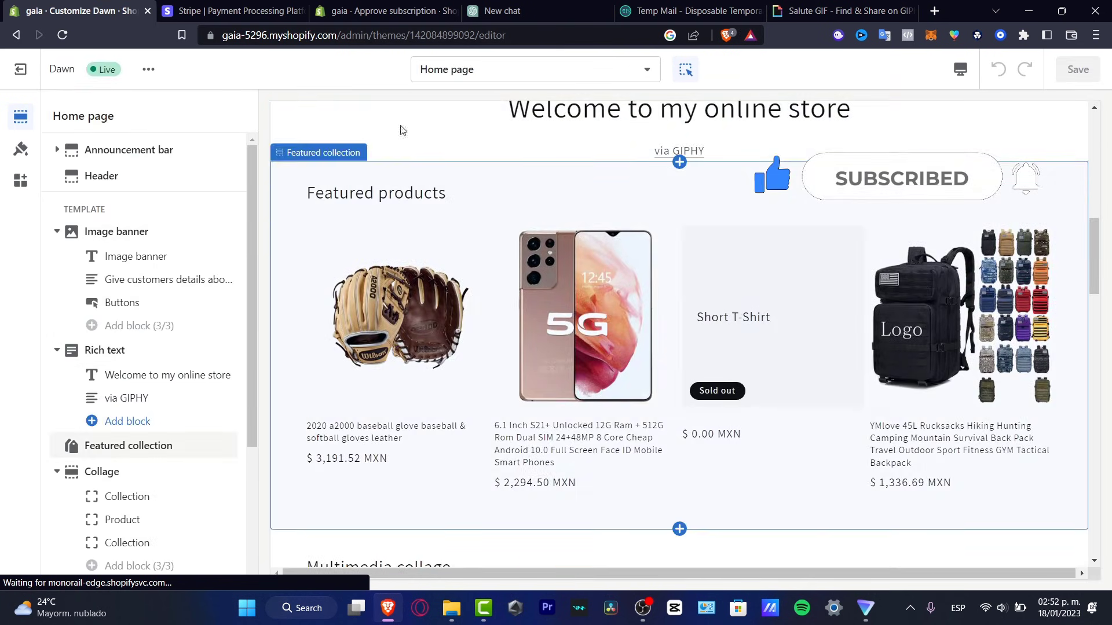
pyautogui.click(104, 350)
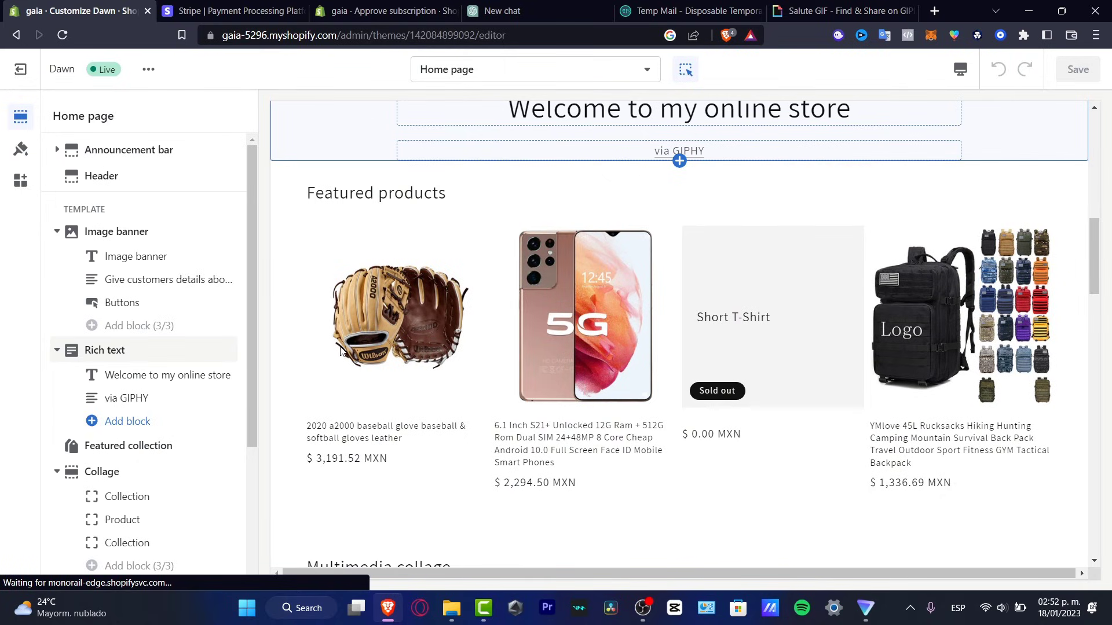